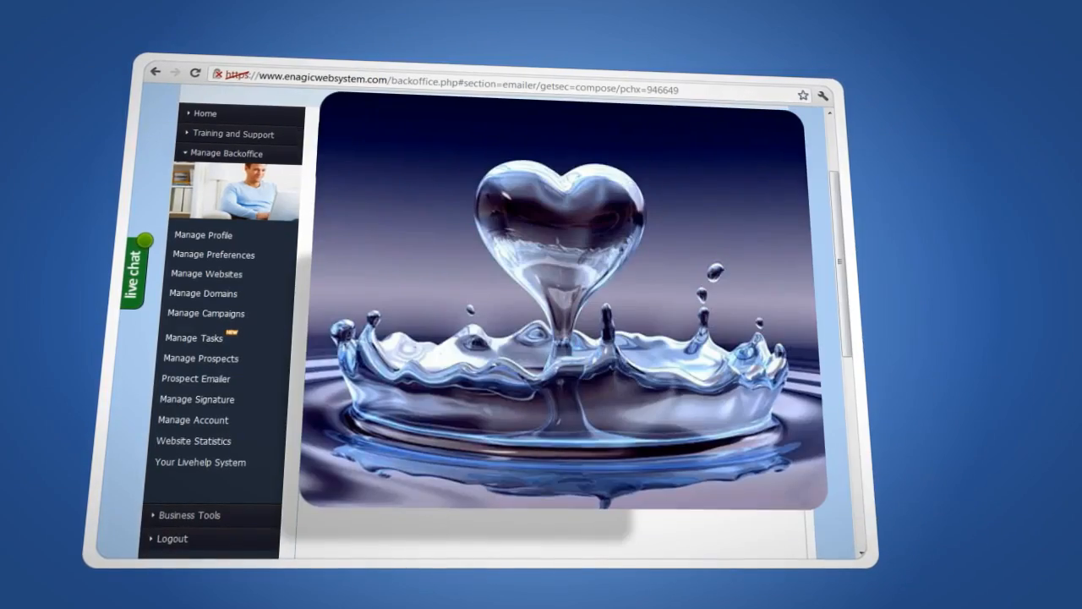
# - View the new event.jpg flyer attachment in the Gmail message
pyautogui.click(196, 378)
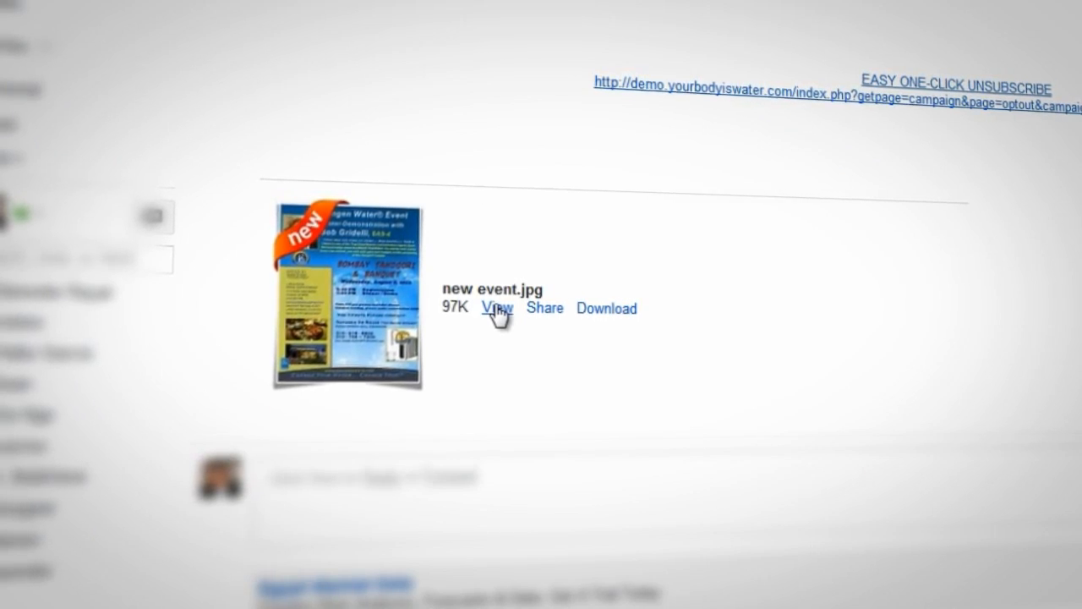
pyautogui.click(497, 309)
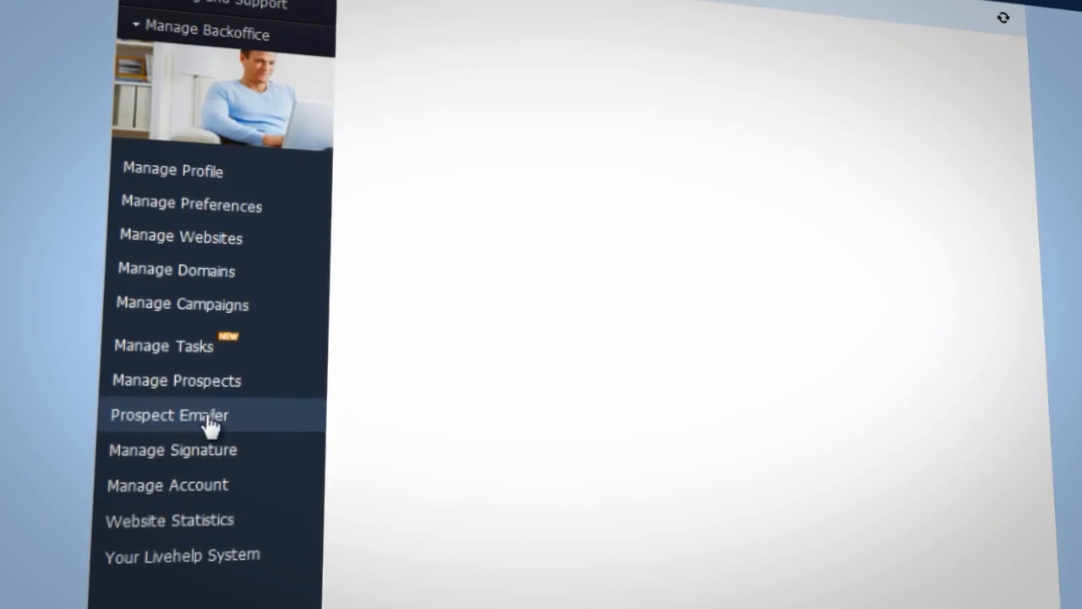
pyautogui.click(174, 416)
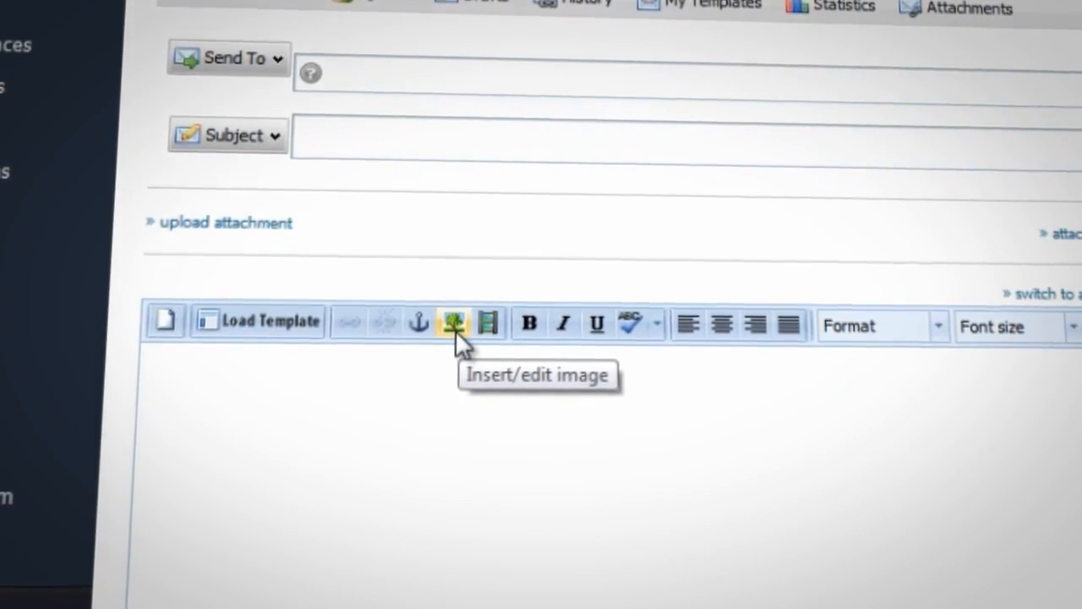
pyautogui.click(450, 322)
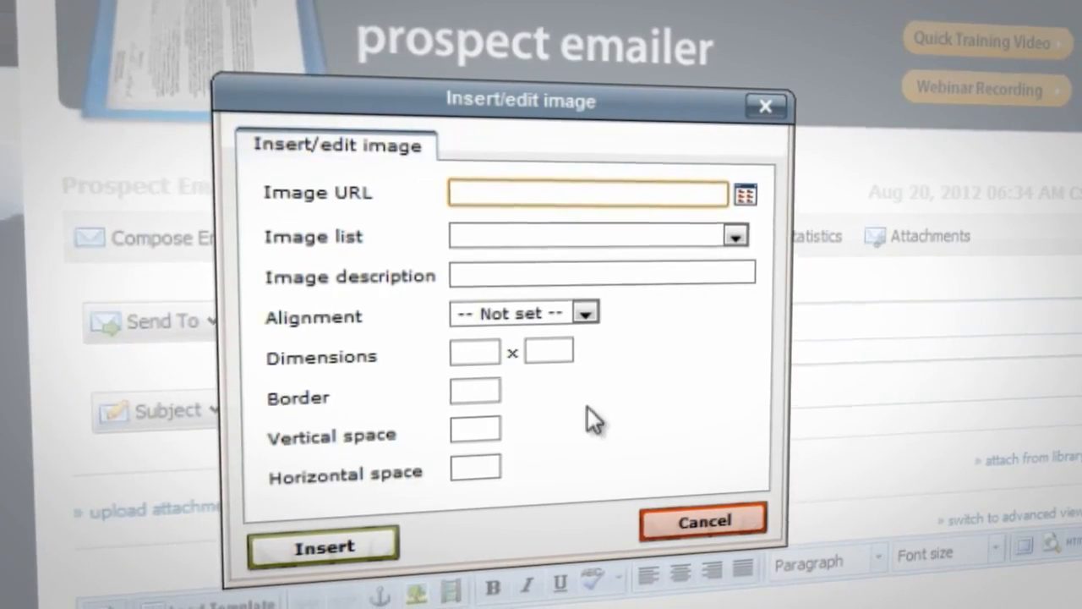
pyautogui.rightClick(588, 193)
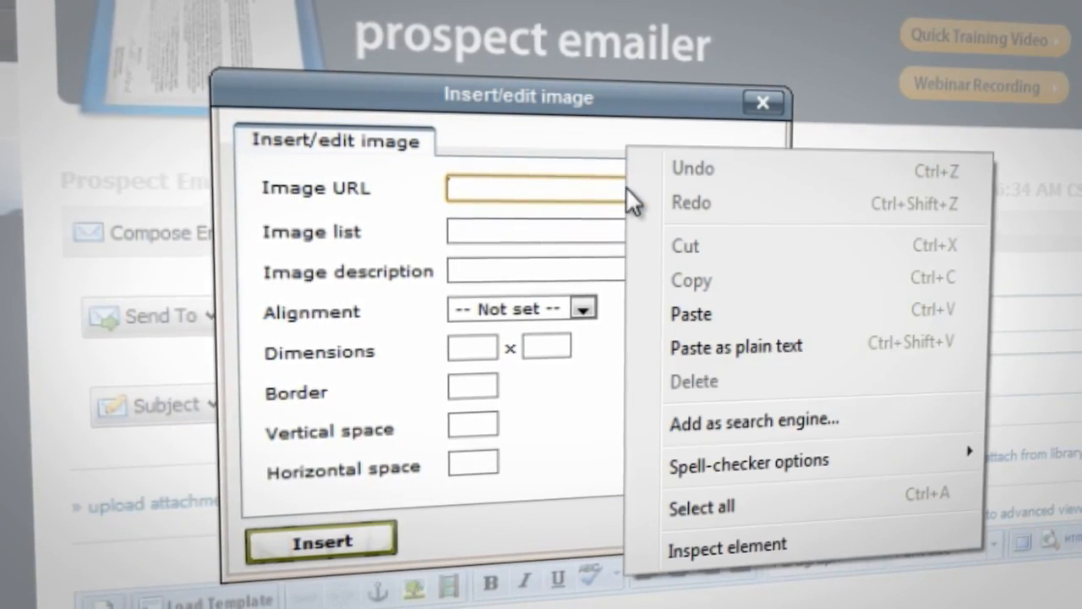
pyautogui.write('11587670003_821257789_n.jpg')
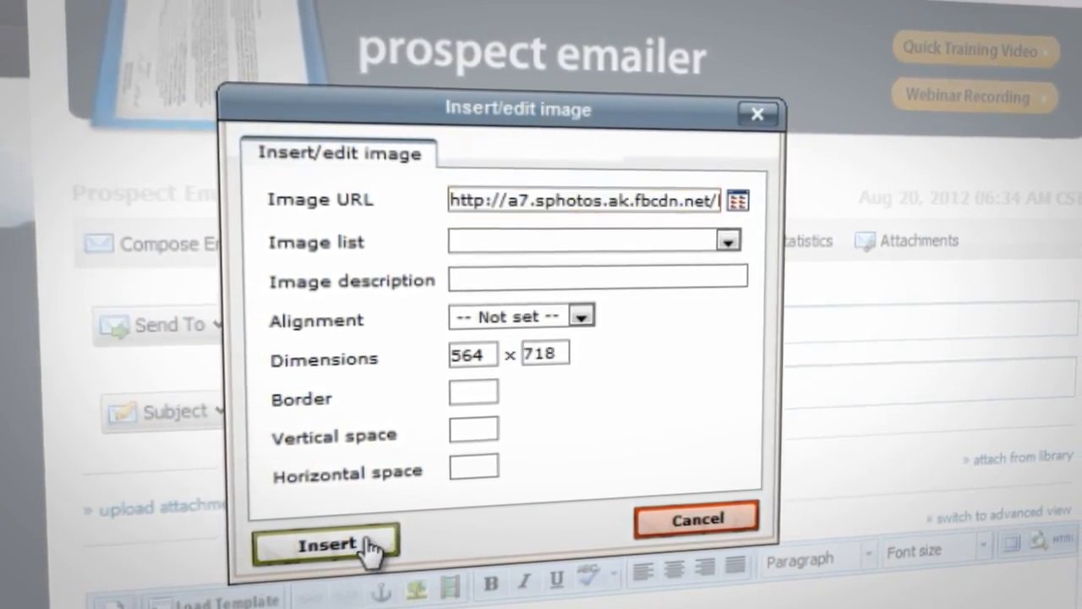
pyautogui.click(325, 543)
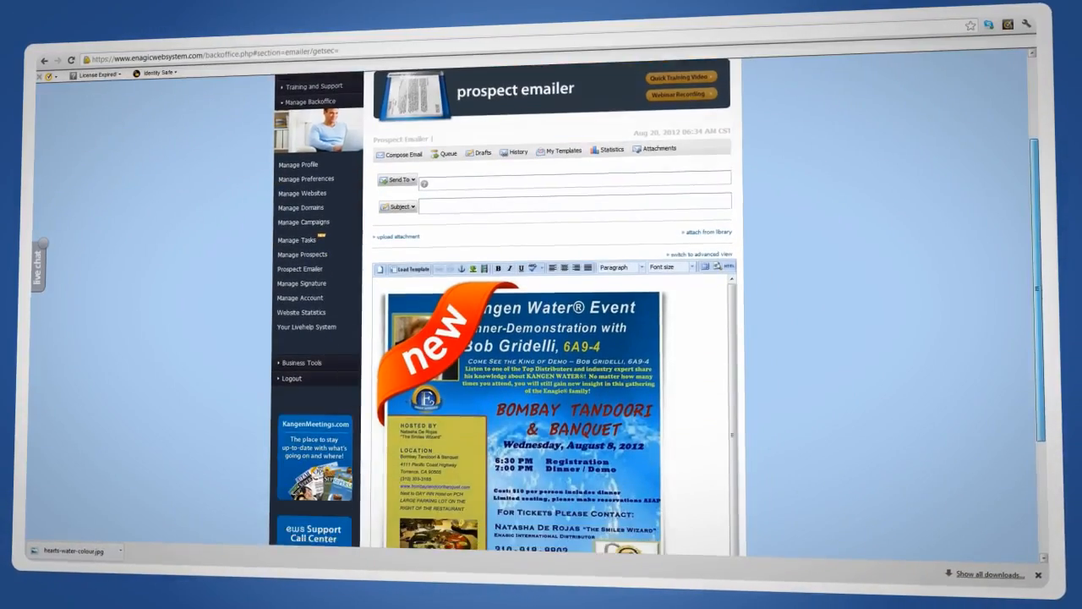
pyautogui.scroll(-3)
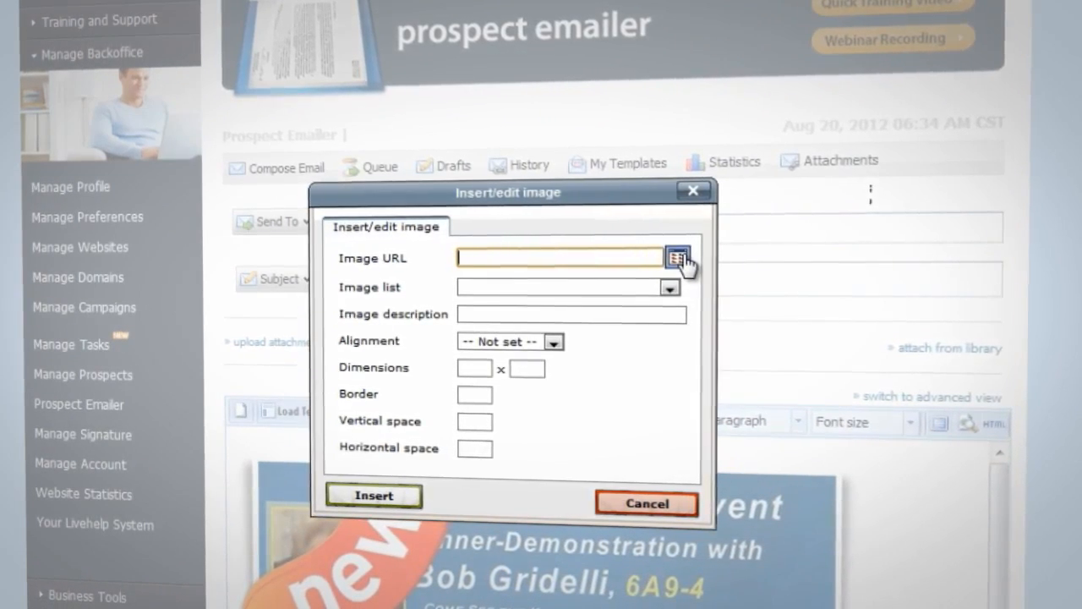
# - Browse the stored image gallery and jump to a later page of images
pyautogui.click(676, 256)
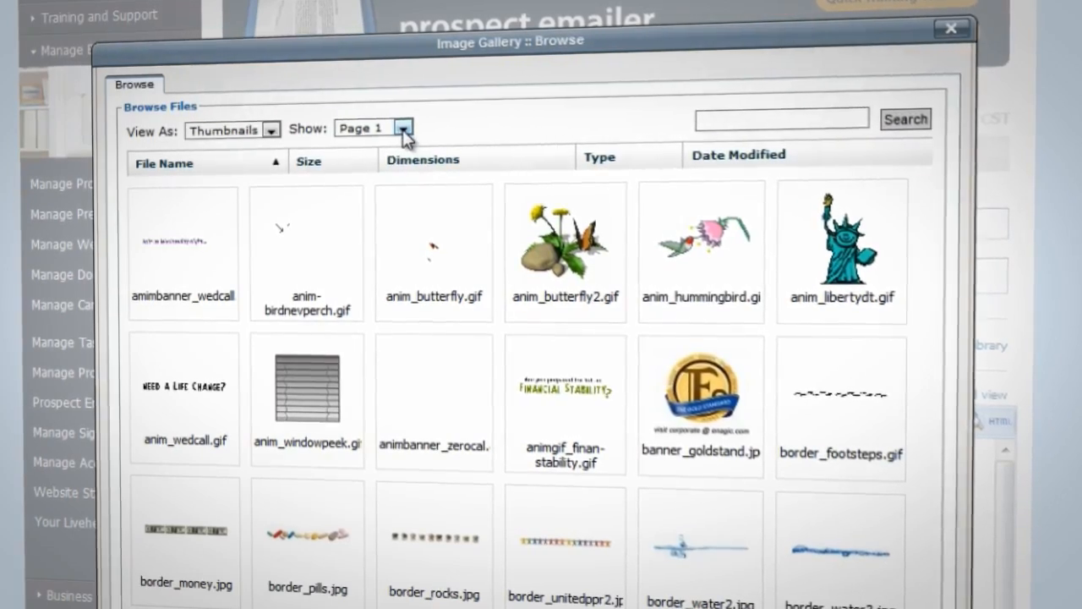
pyautogui.click(404, 128)
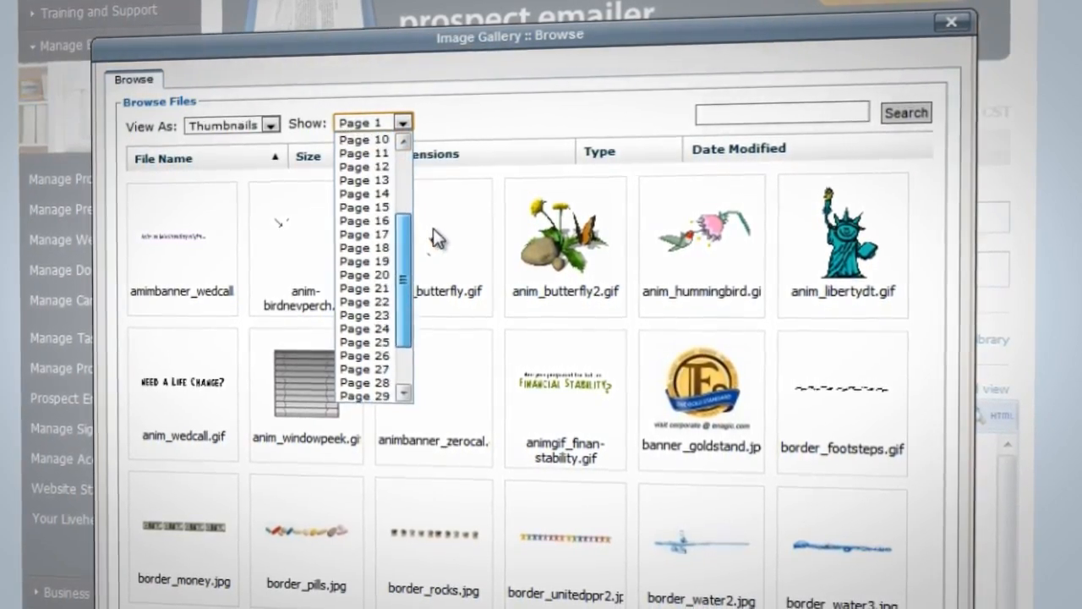
pyautogui.scroll(-3)
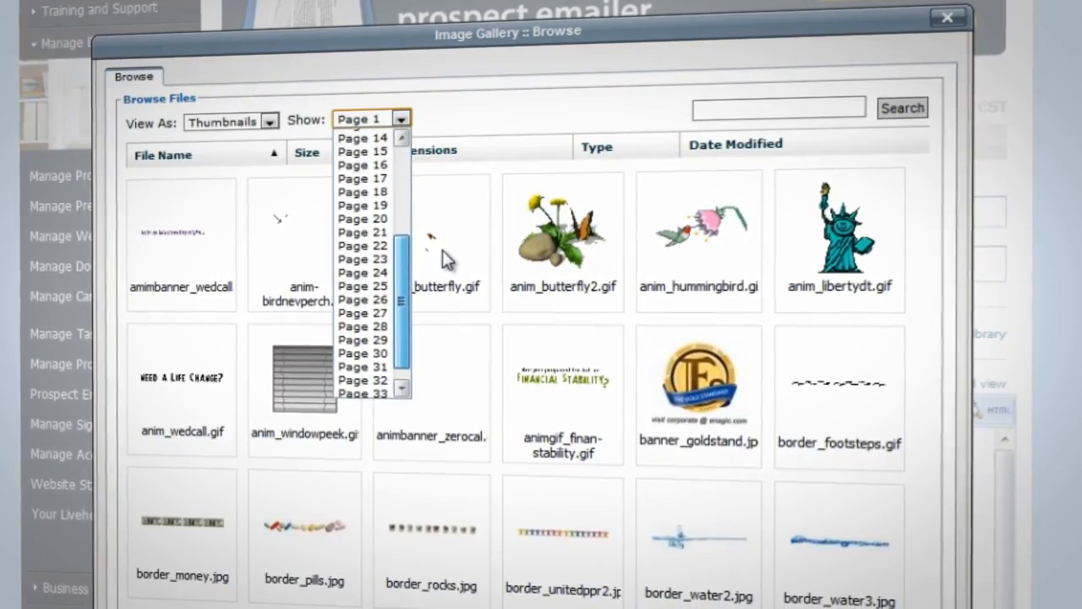
pyautogui.click(698, 389)
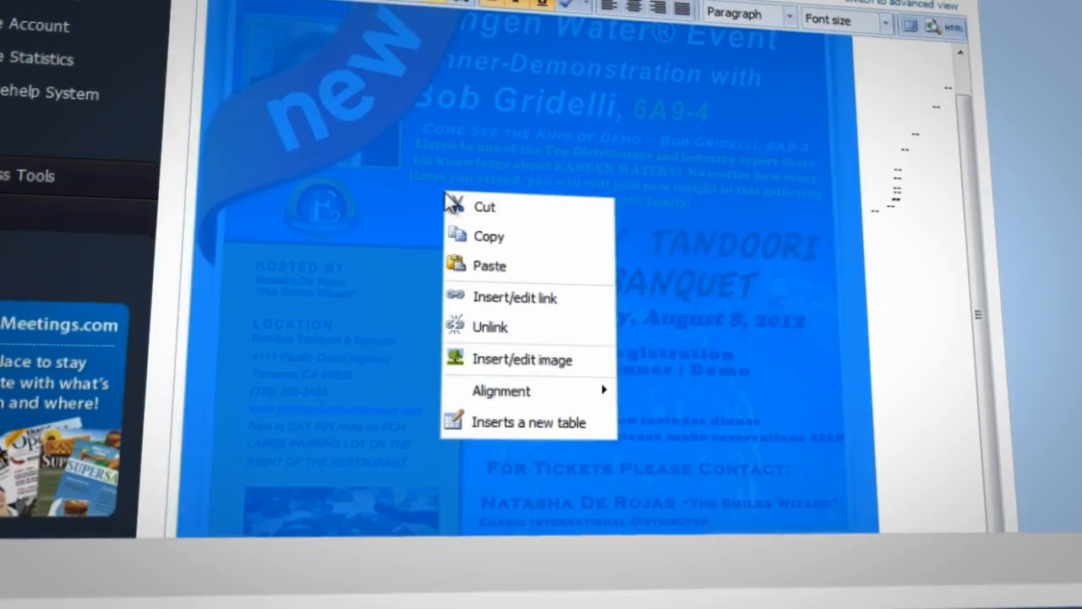
pyautogui.moveTo(506, 301)
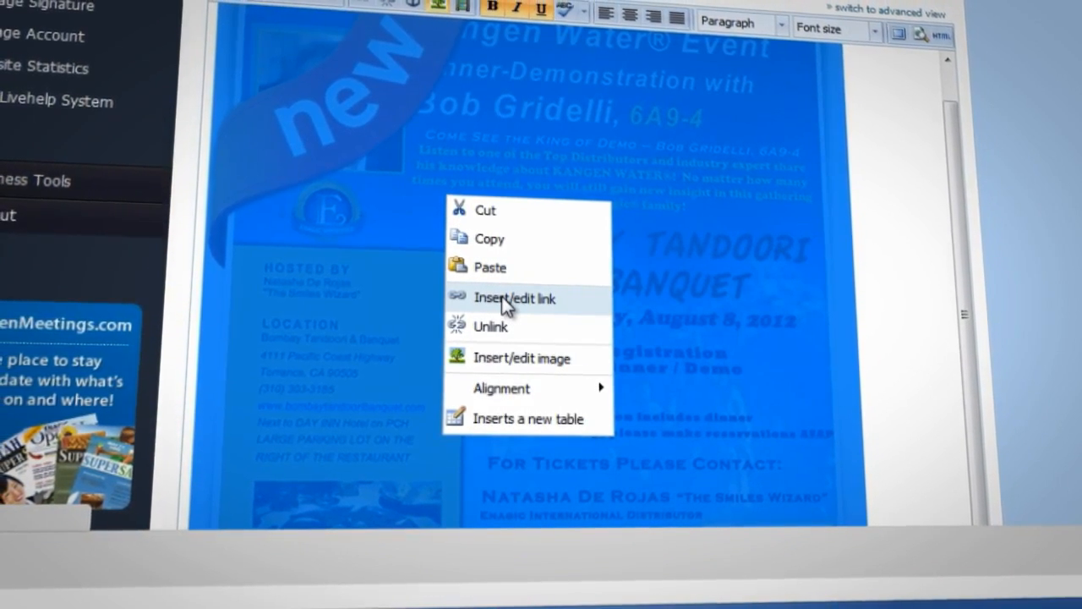
# - Begin adding a link to the flyer image in the email body
pyautogui.click(516, 297)
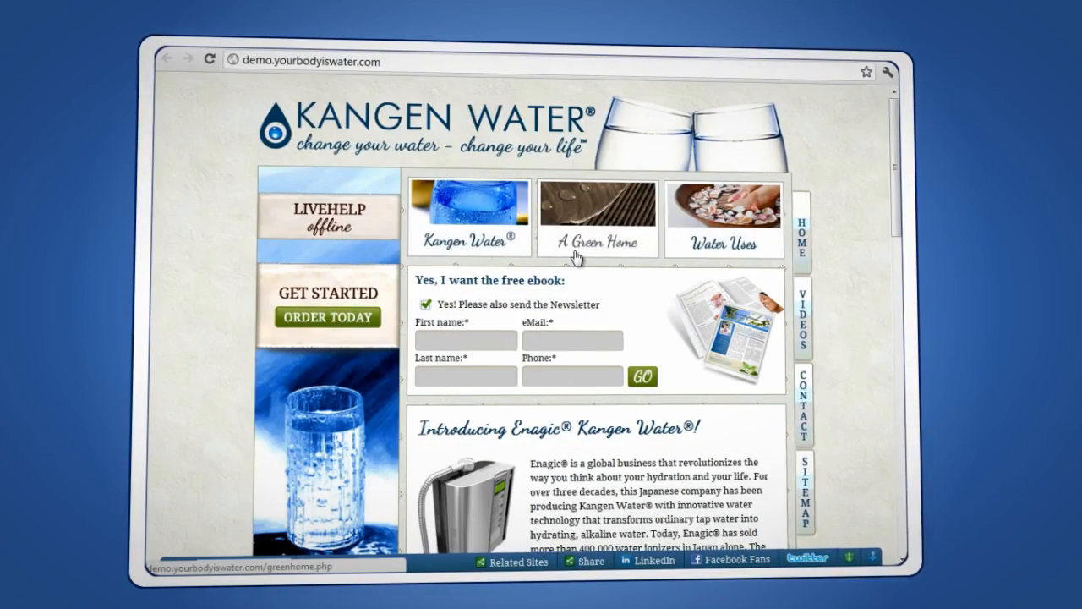
# - Scroll down the Kangen Water demo site's home page
pyautogui.scroll(-3)
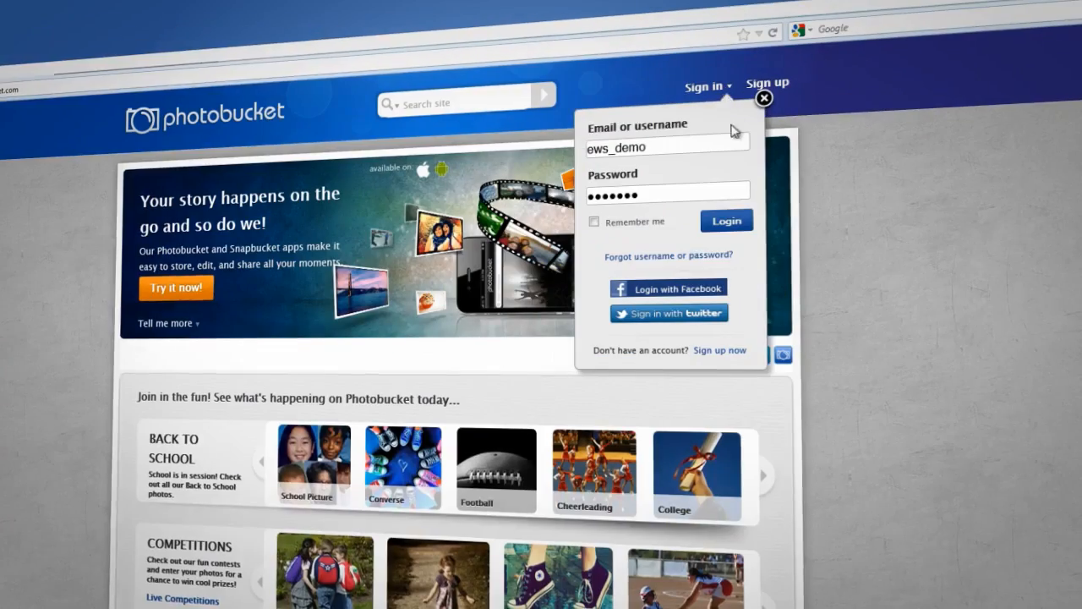
pyautogui.moveTo(713, 319)
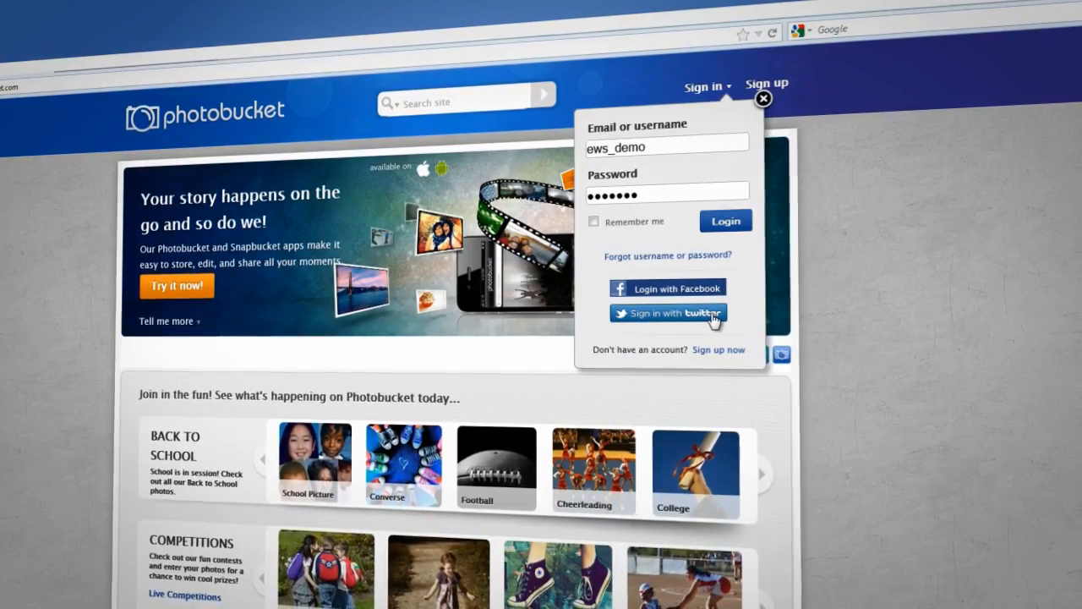
pyautogui.moveTo(752, 243)
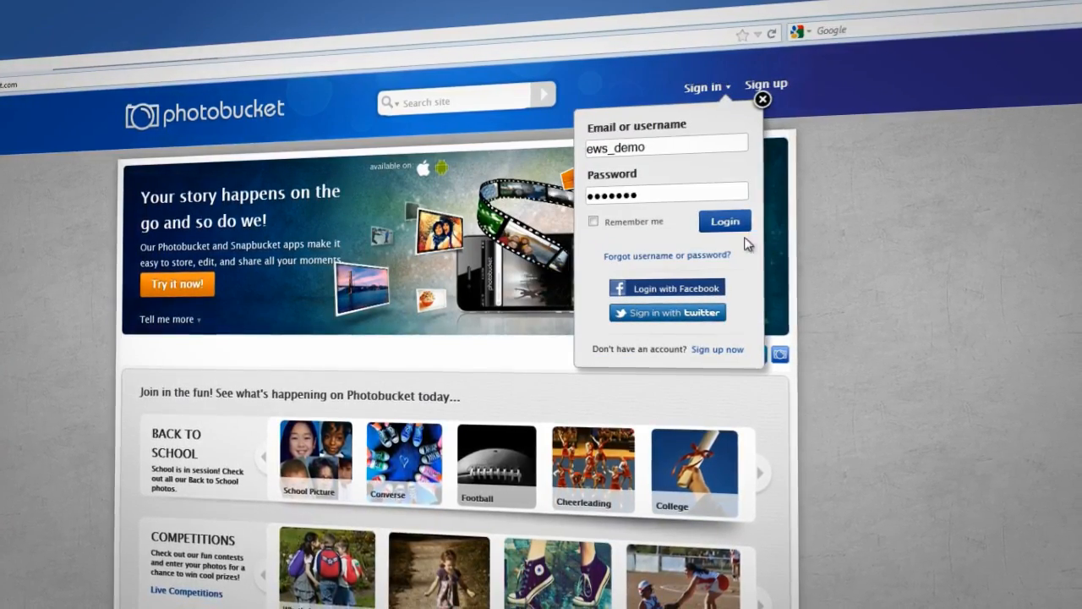
# - Log into Photobucket and open the file picker on its upload page
pyautogui.click(724, 220)
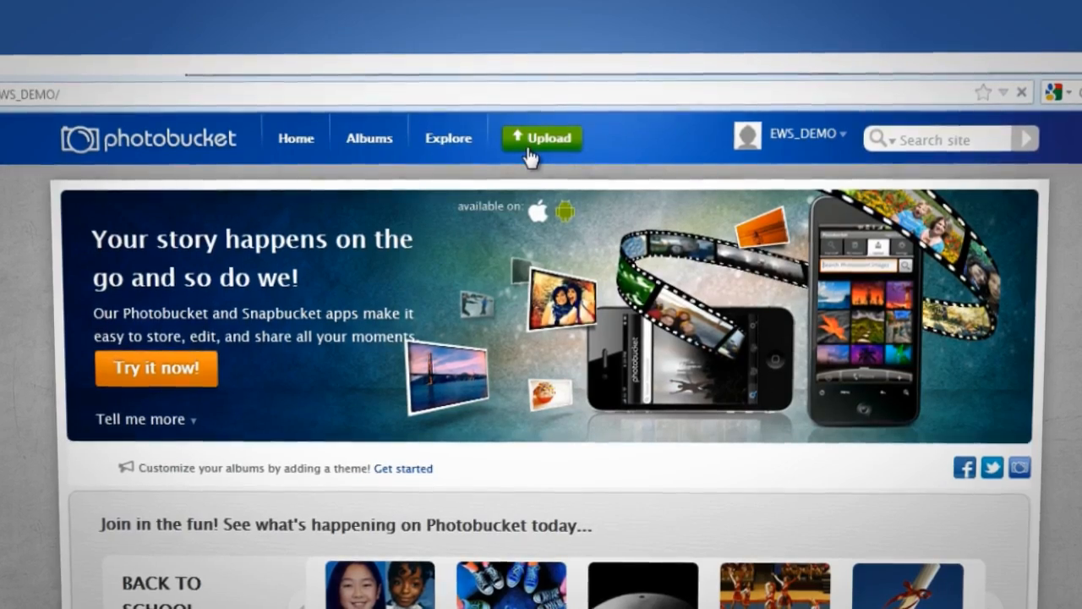
pyautogui.click(542, 137)
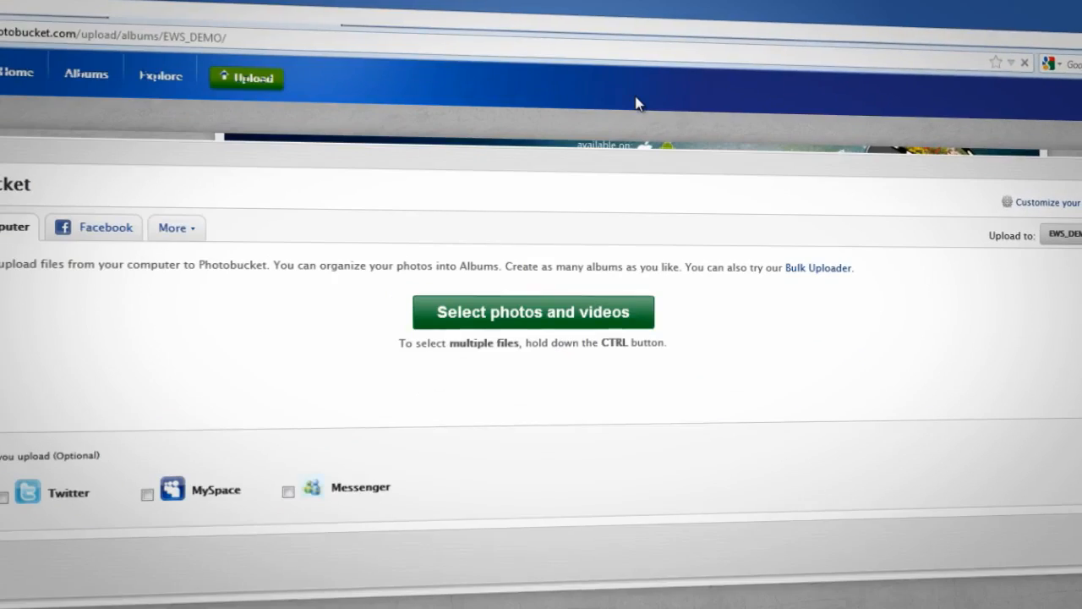
pyautogui.click(539, 312)
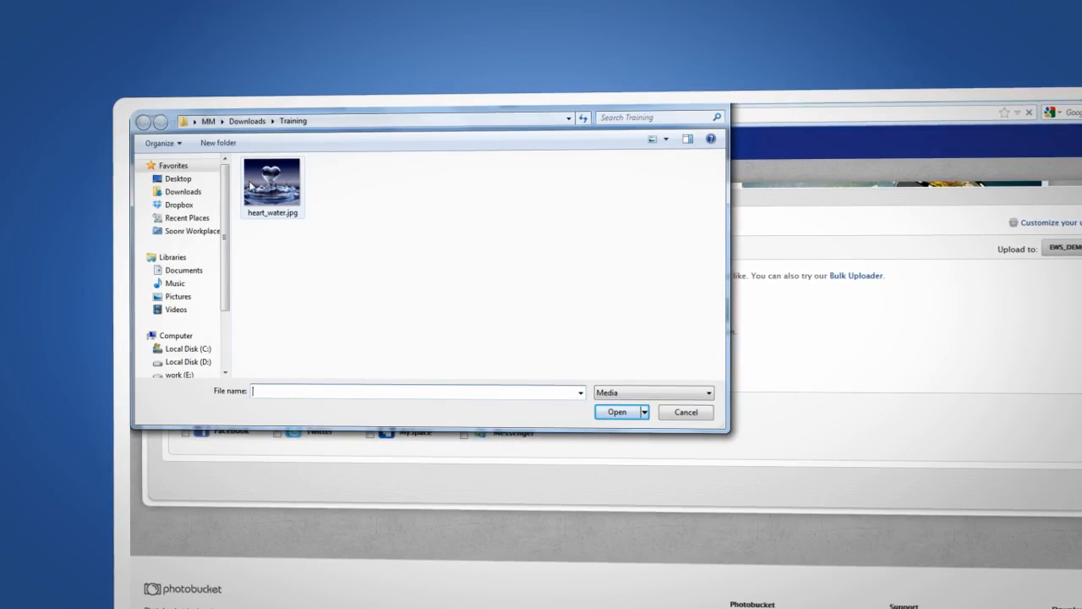
# - Choose heart_water.jpg from the Training folder for upload
pyautogui.click(272, 181)
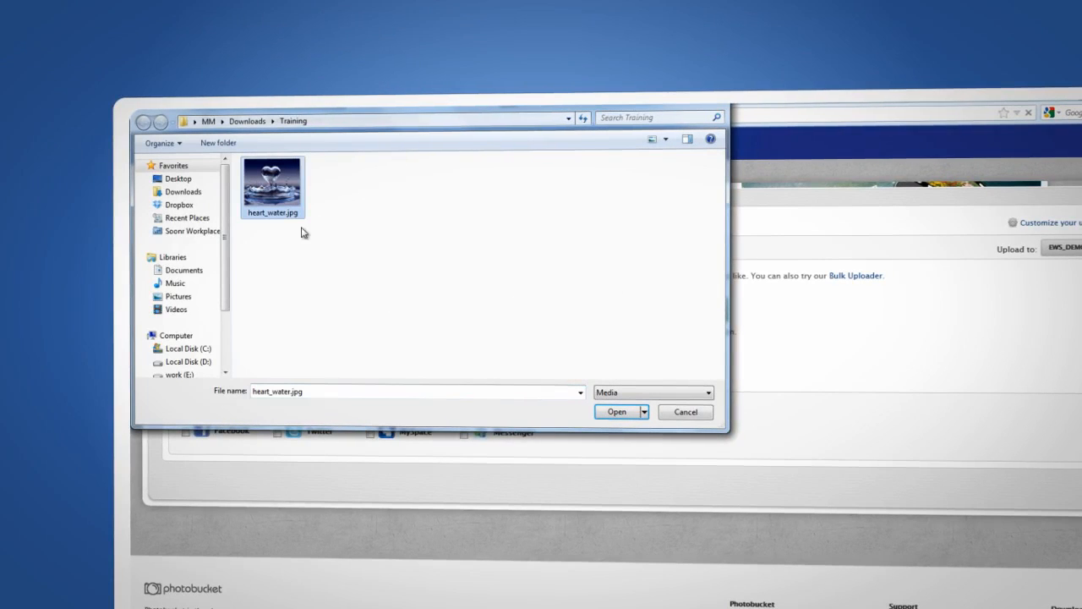
pyautogui.click(615, 412)
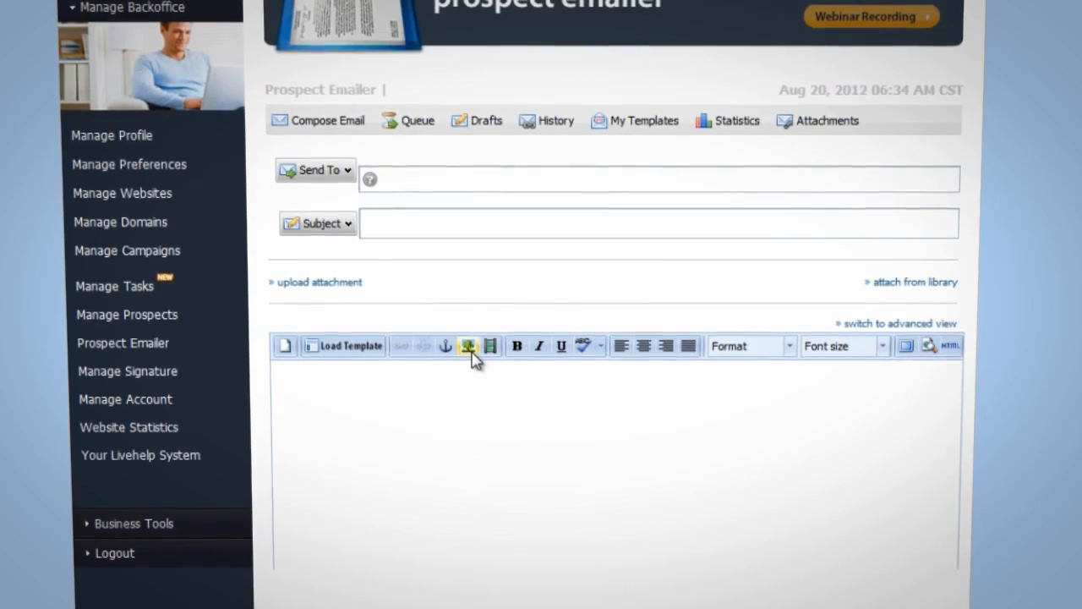
pyautogui.moveTo(464, 346)
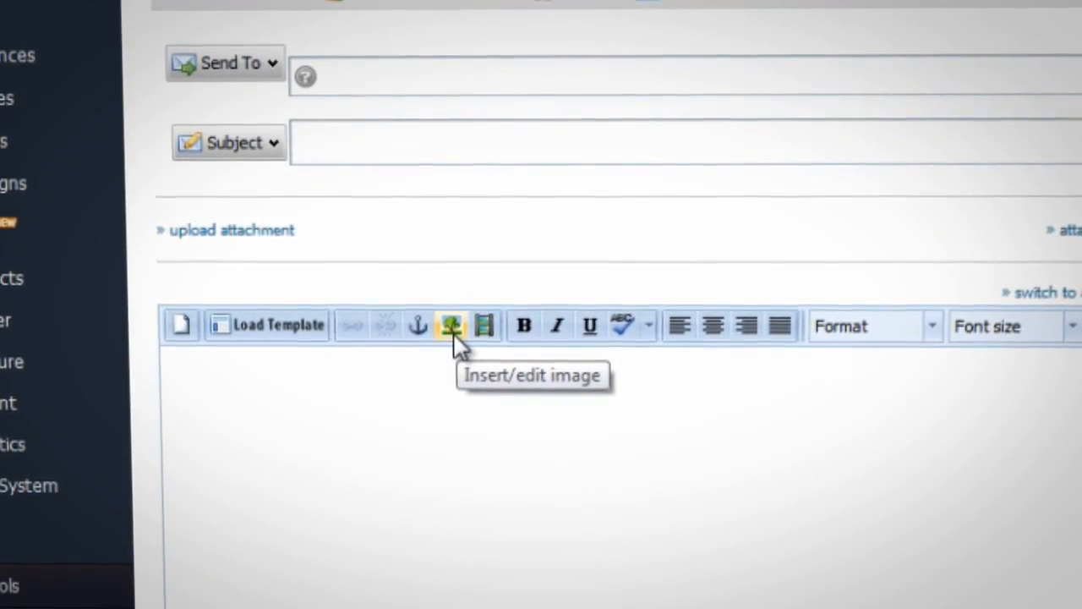
# - Insert the heart water photo into the email body from its pasted Photobucket address
pyautogui.click(446, 325)
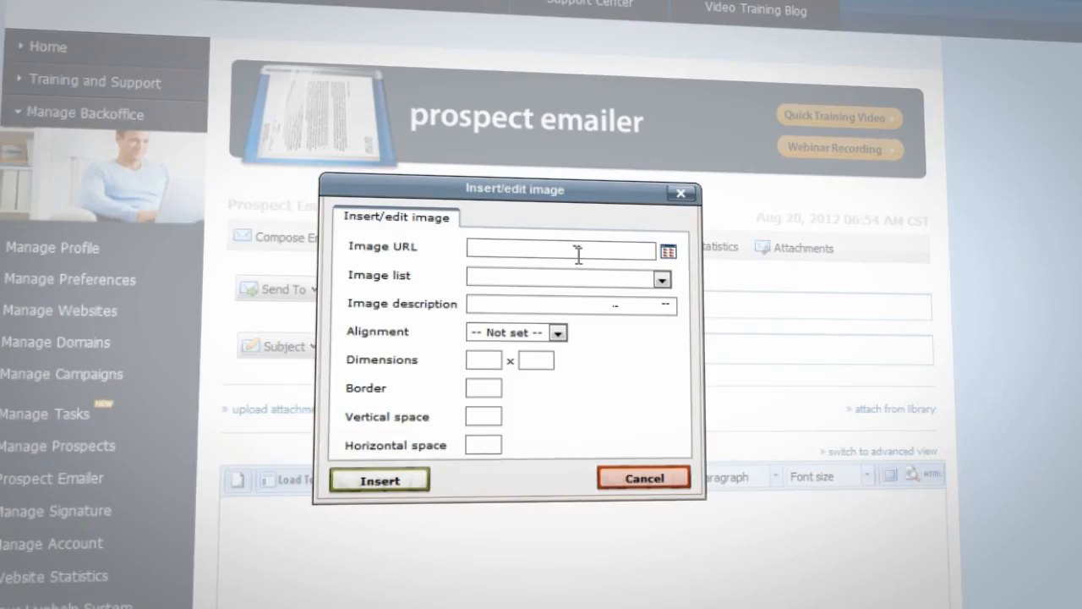
pyautogui.rightClick(562, 247)
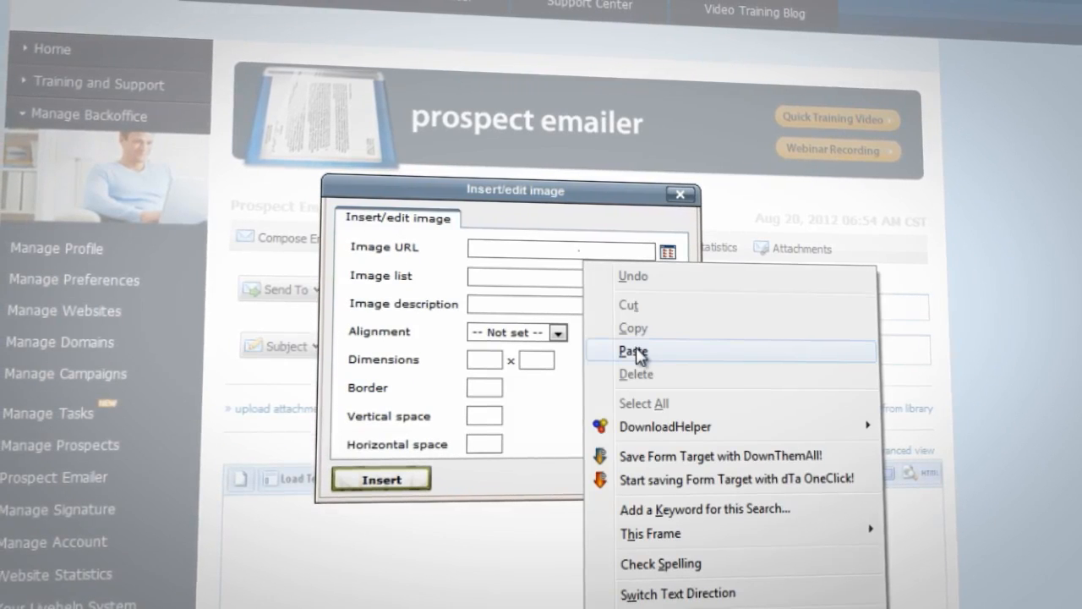
pyautogui.click(633, 350)
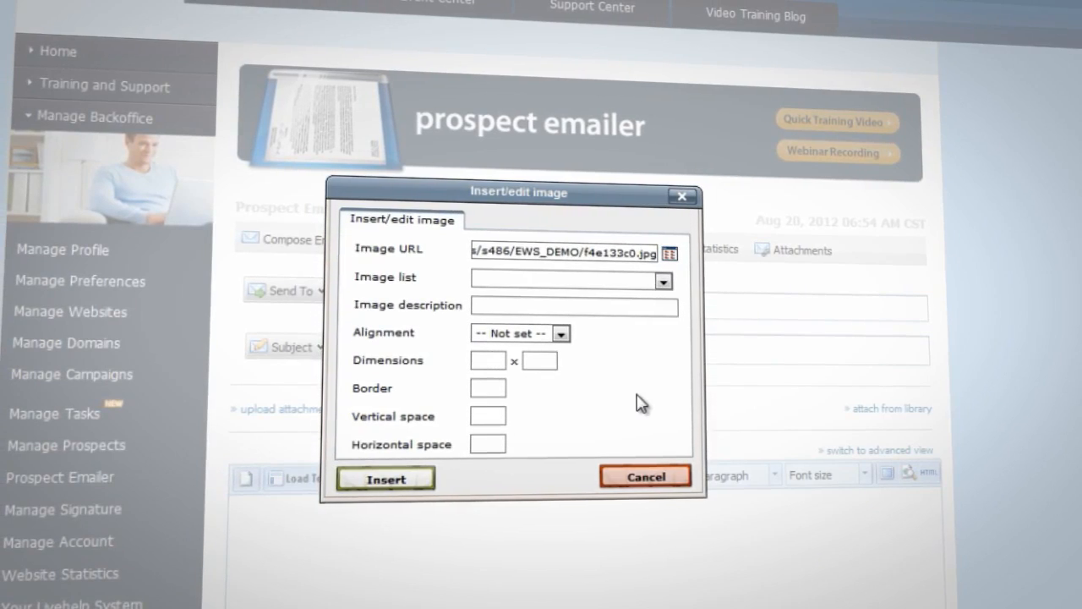
pyautogui.click(386, 479)
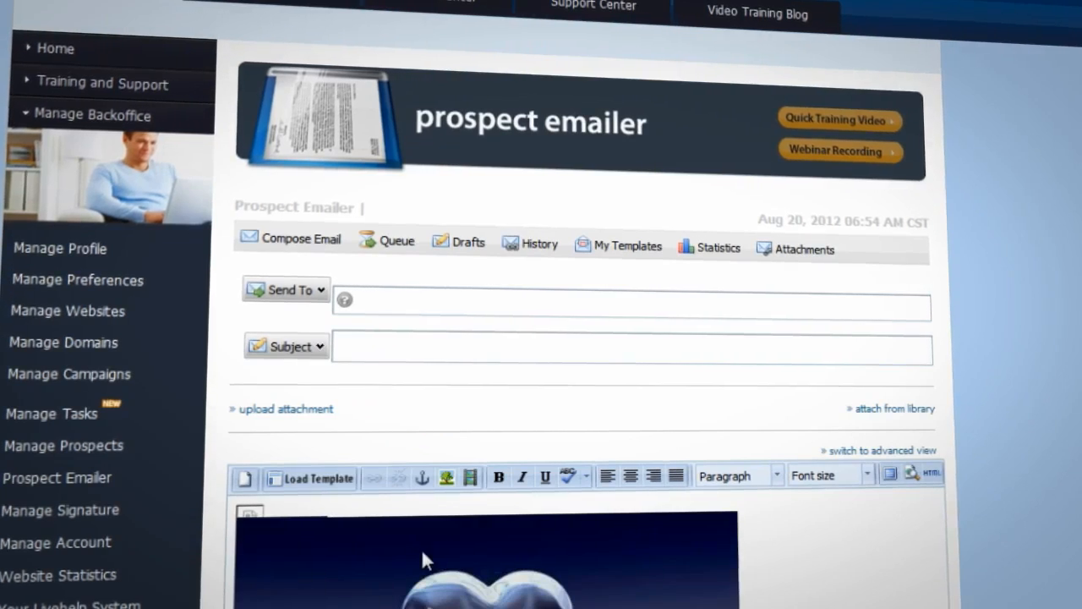